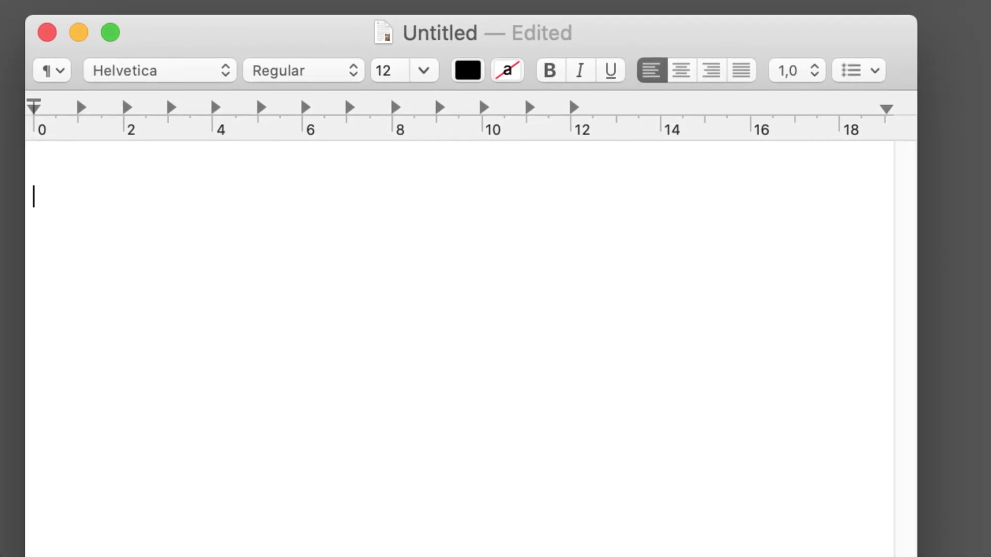
# Expand C00.1 in TextEdit, search 'tongue', then enter the ventral-surface-of-tongue diagnosis
pyautogui.write('C00.')
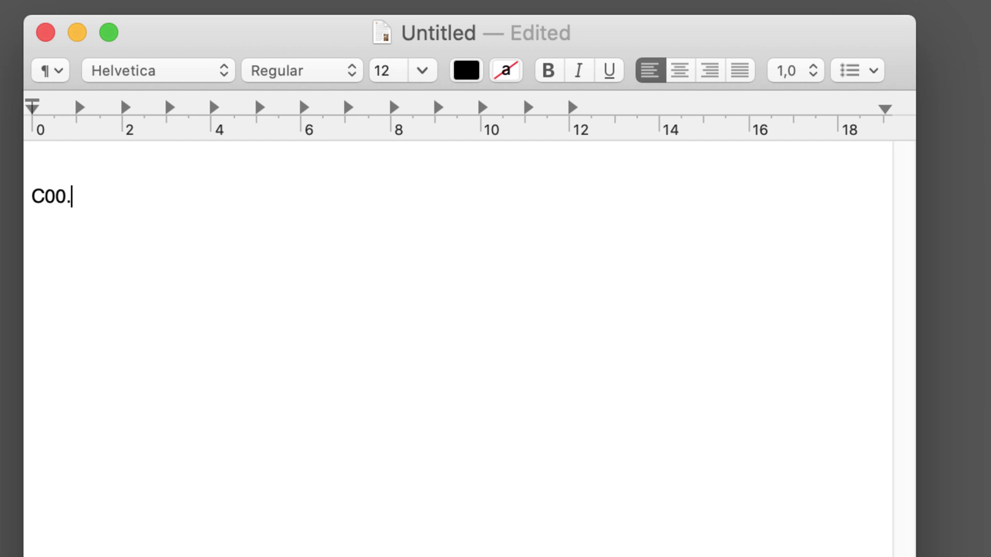
pyautogui.write('1')
pyautogui.write('ICD')
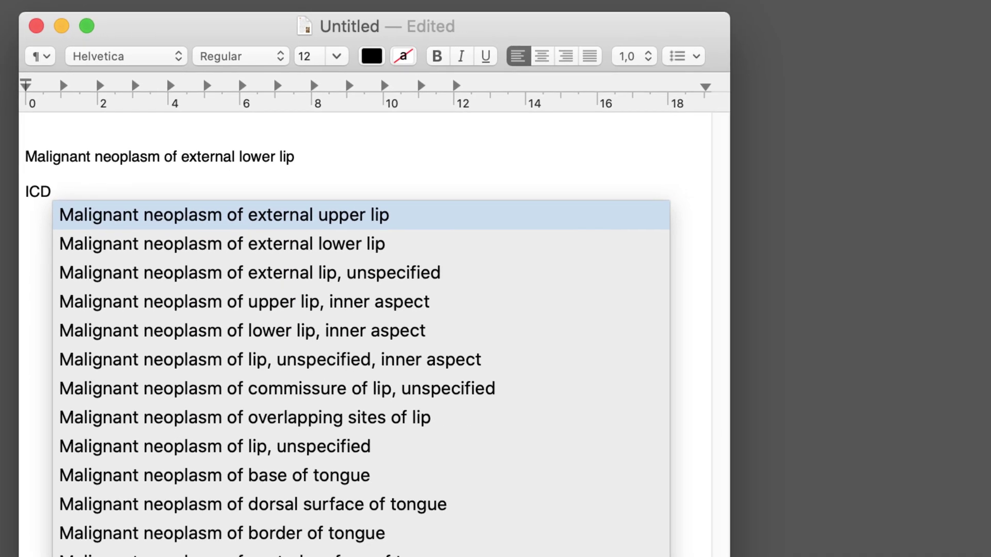
pyautogui.write('tongue')
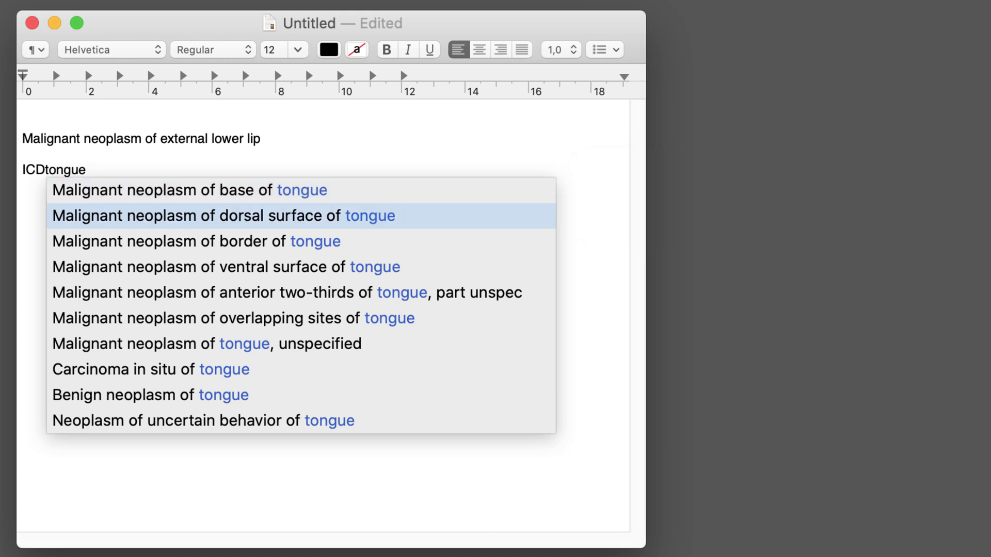
pyautogui.press('escape')
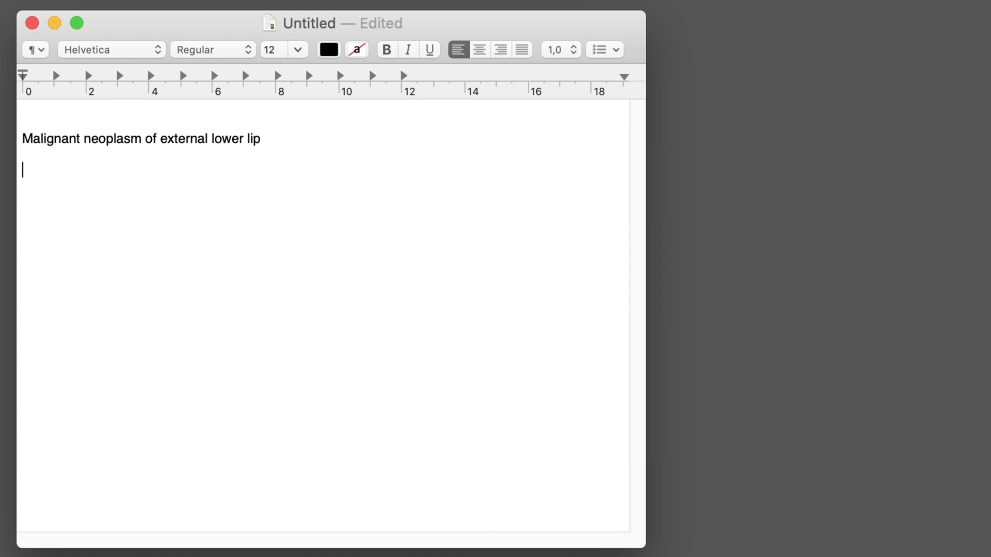
pyautogui.write('Malignant neoplasm of ventral surface of tongue')
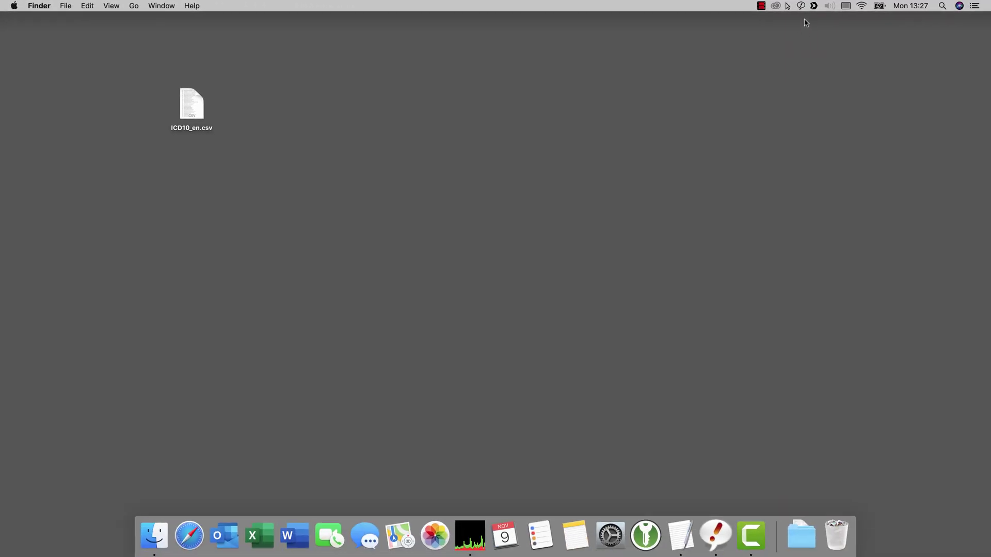
# Open the PhraseExpress program window from its menu bar icon
pyautogui.click(800, 5)
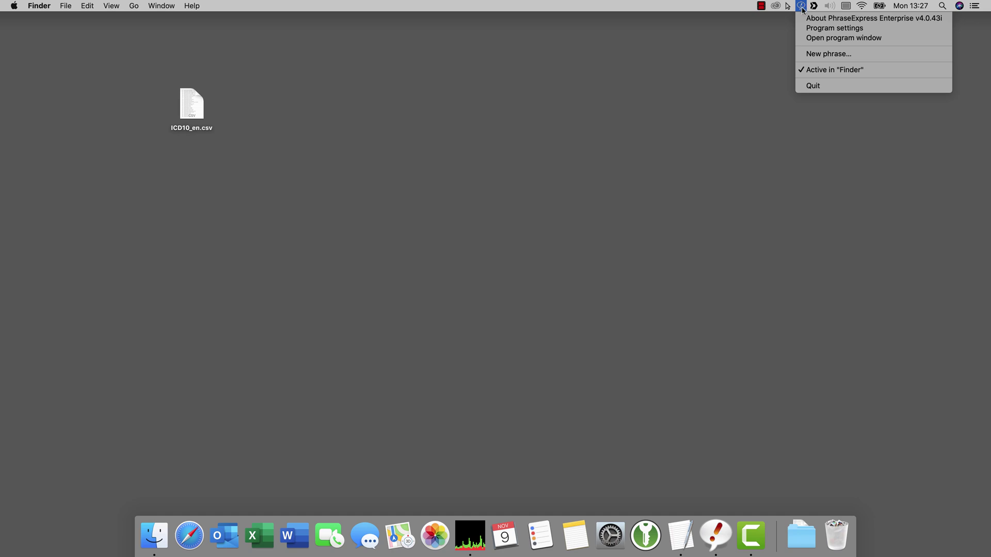
pyautogui.click(844, 37)
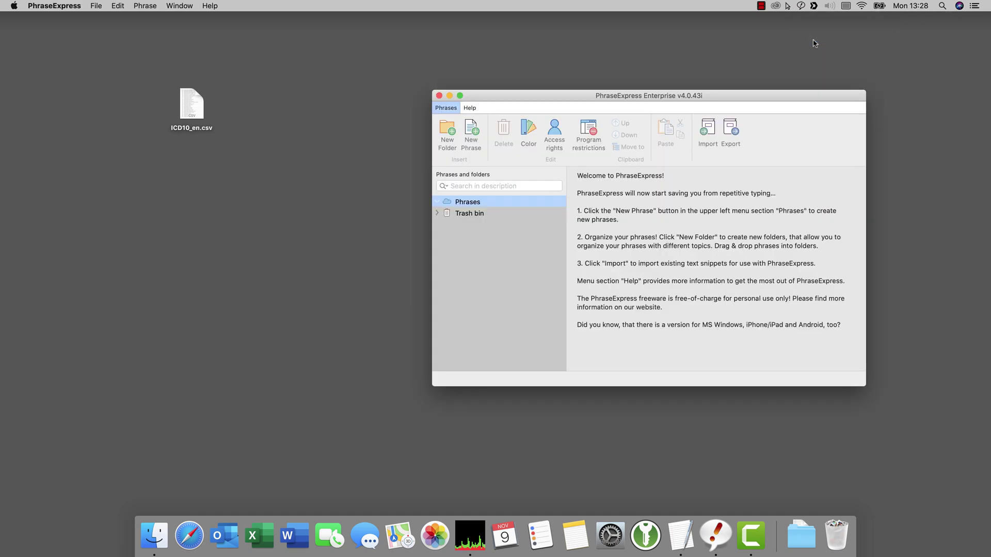
pyautogui.moveTo(226, 129)
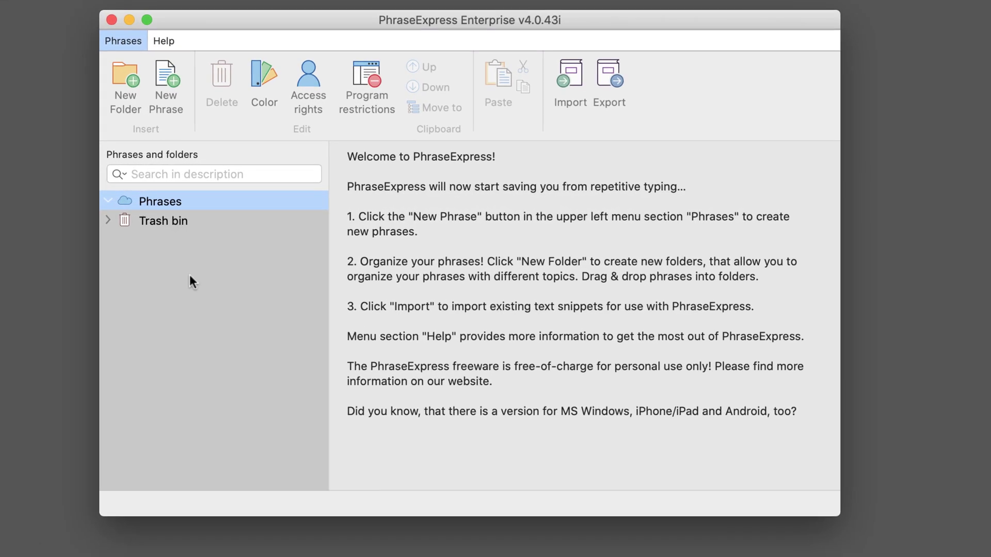
# Import ICD10_en.csv, generating one phrase per line of the text file
pyautogui.click(568, 81)
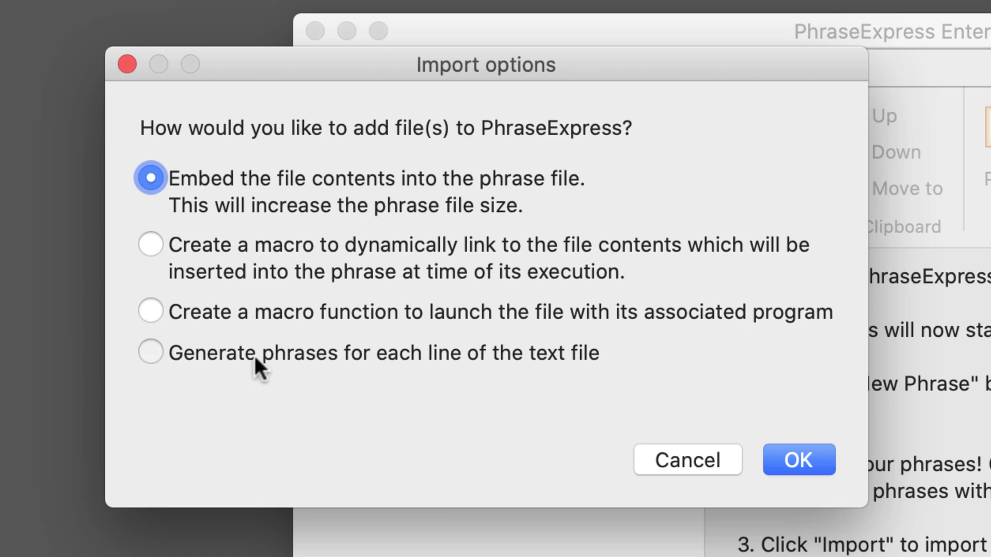
pyautogui.click(150, 352)
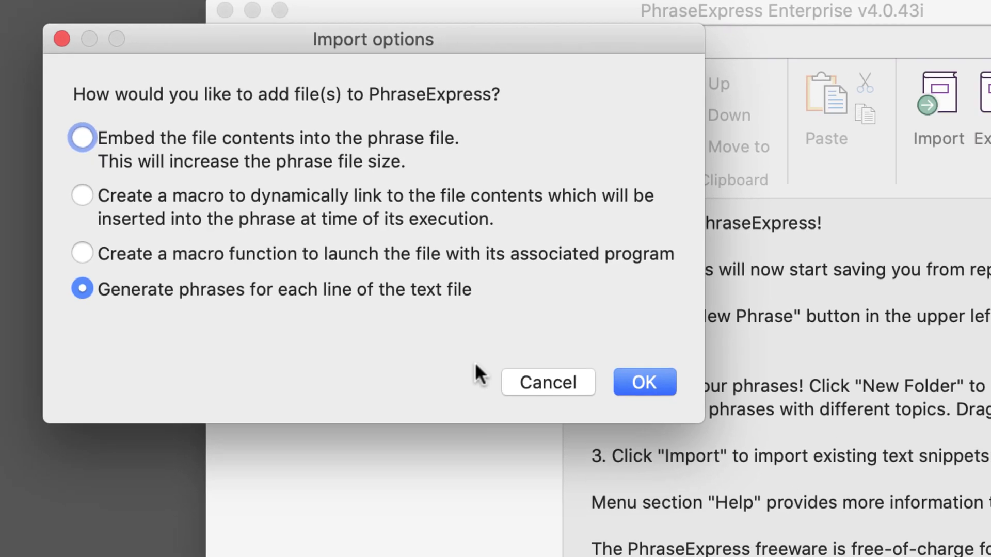
pyautogui.click(643, 383)
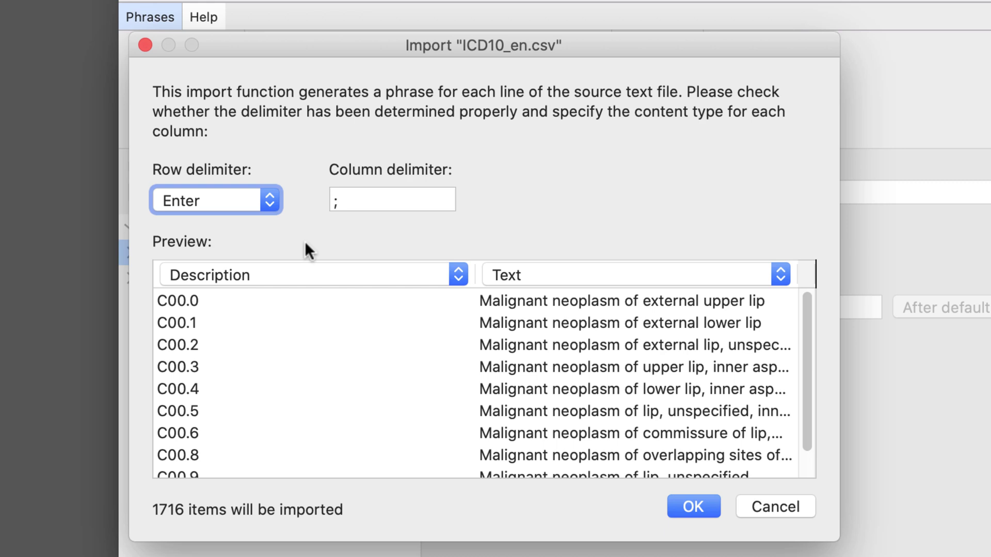
# Open the desktop file ICD10_en.csv with TextEdit
pyautogui.click(694, 506)
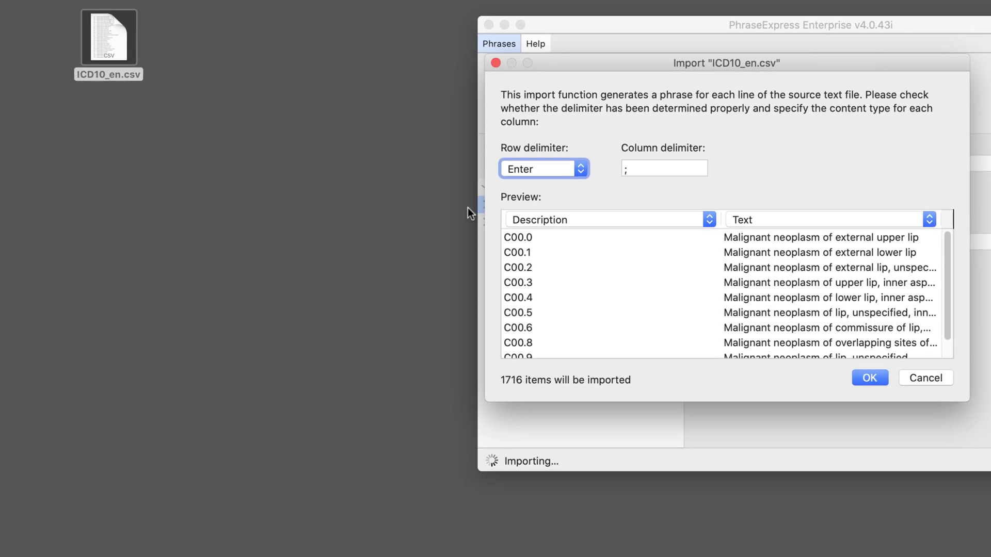
pyautogui.rightClick(107, 37)
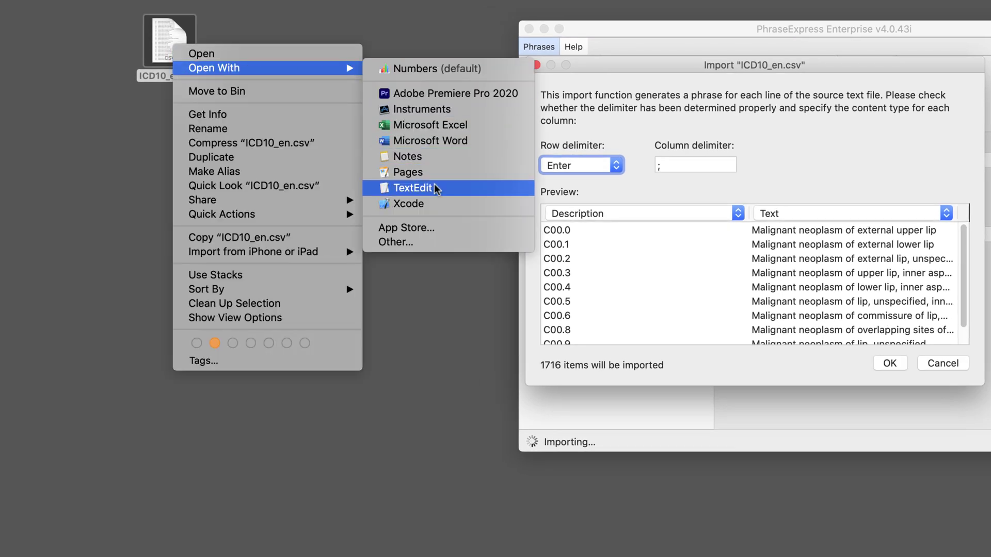
pyautogui.click(414, 188)
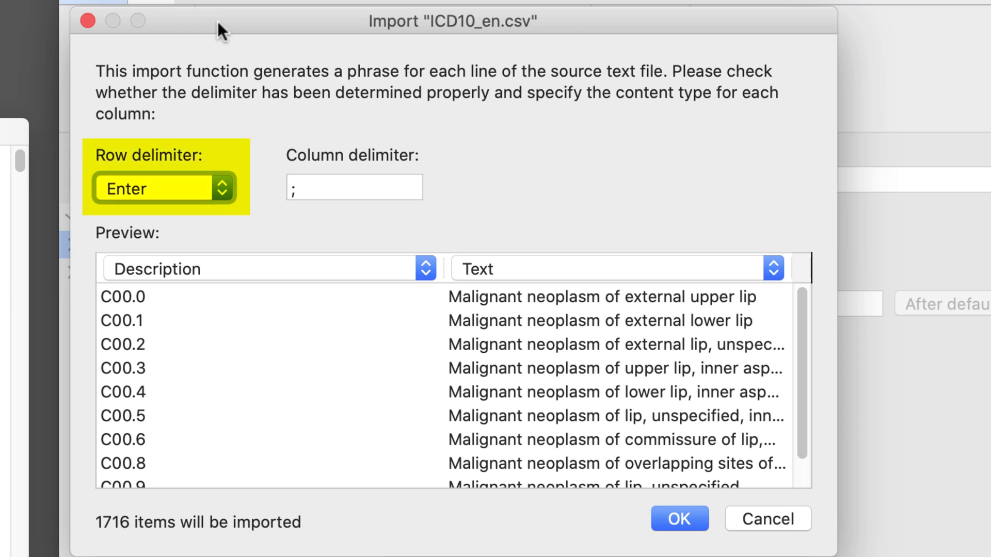
# Map the code column to Autotext and descriptions to Text, importing all 1716 phrases
pyautogui.click(354, 187)
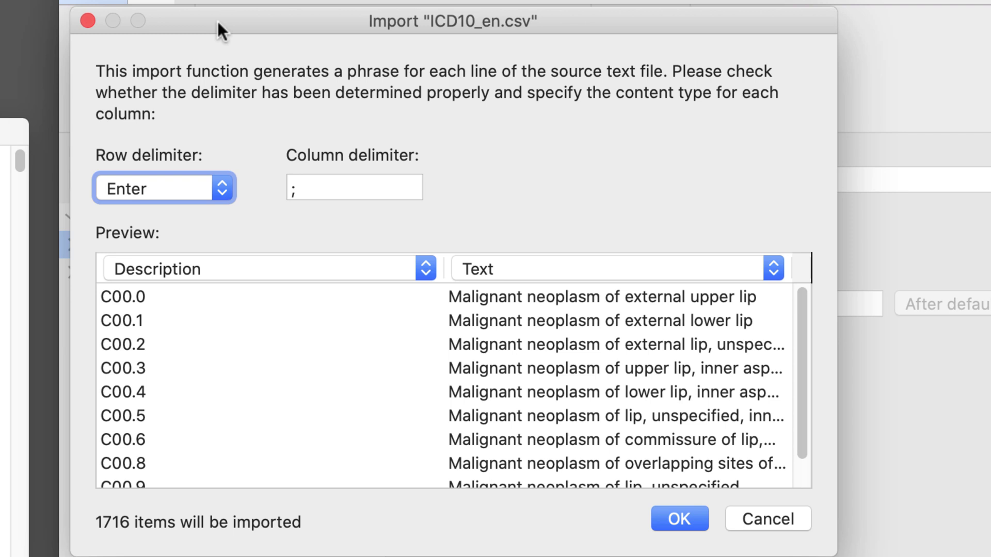
pyautogui.moveTo(247, 245)
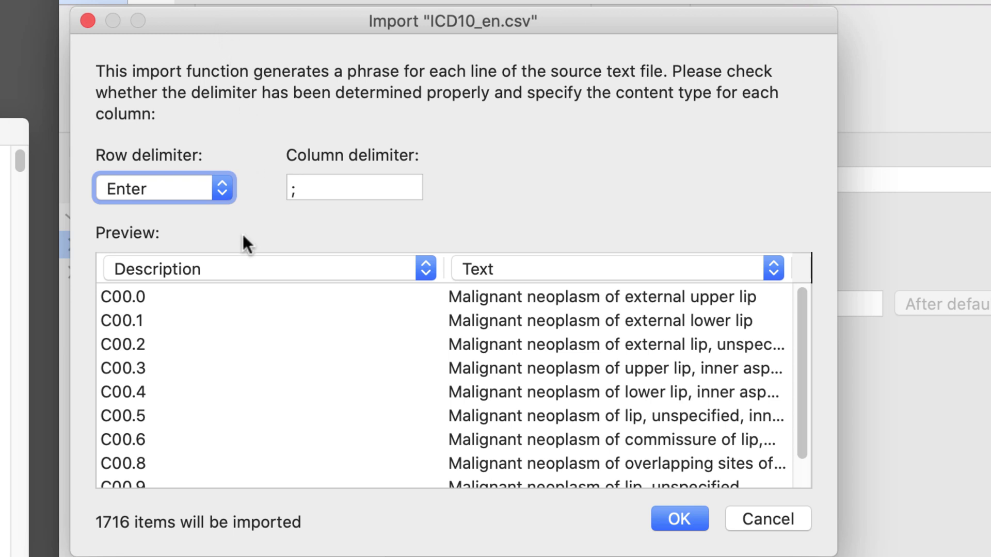
pyautogui.moveTo(125, 436)
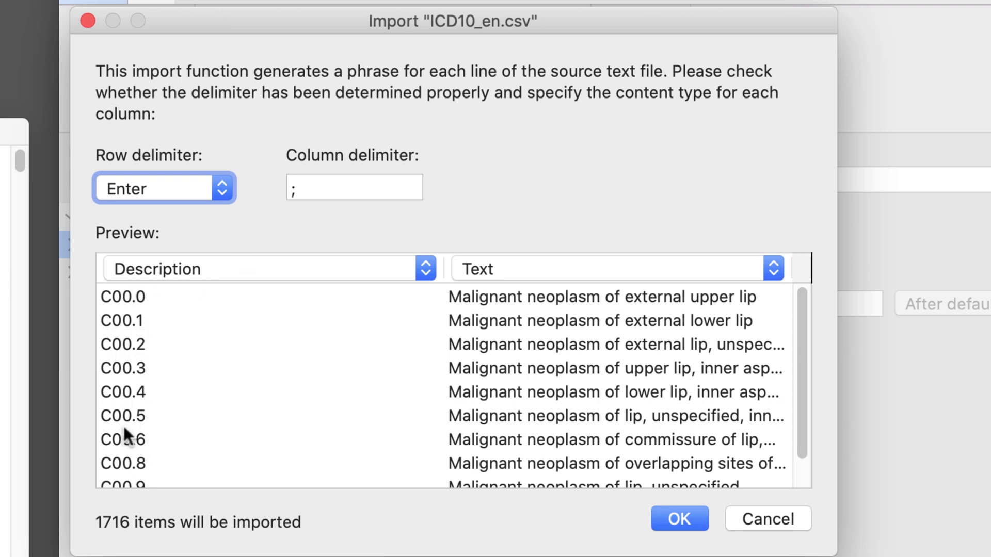
pyautogui.moveTo(175, 286)
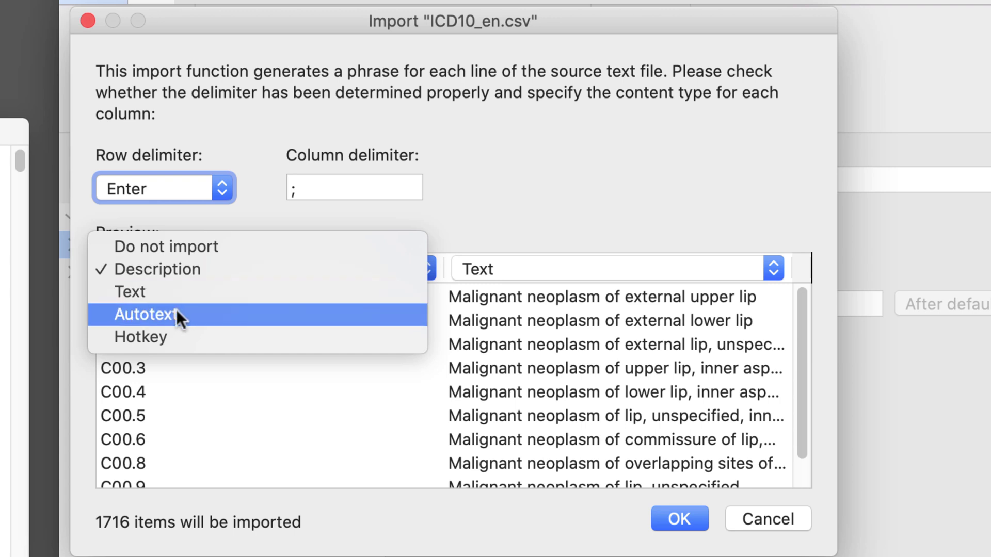
pyautogui.click(145, 315)
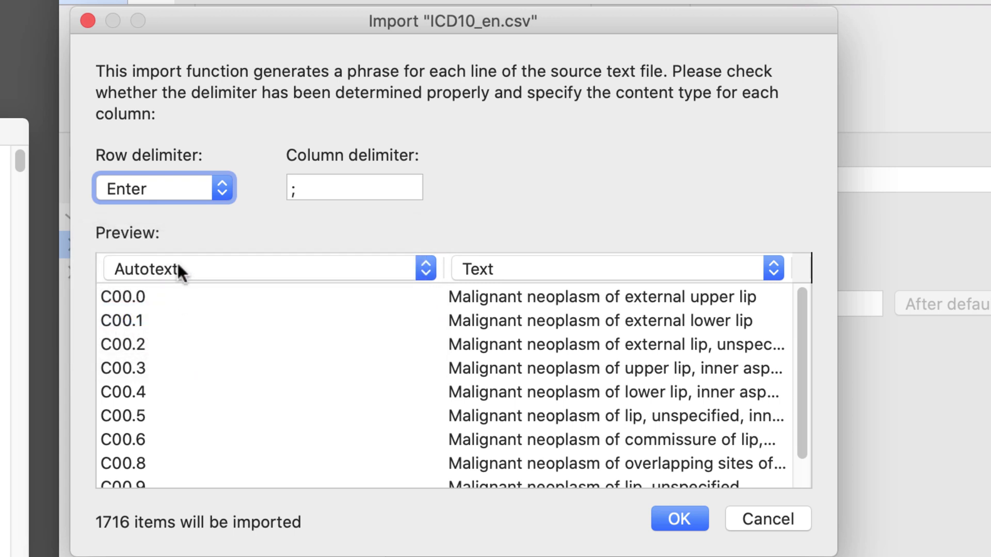
pyautogui.click(773, 268)
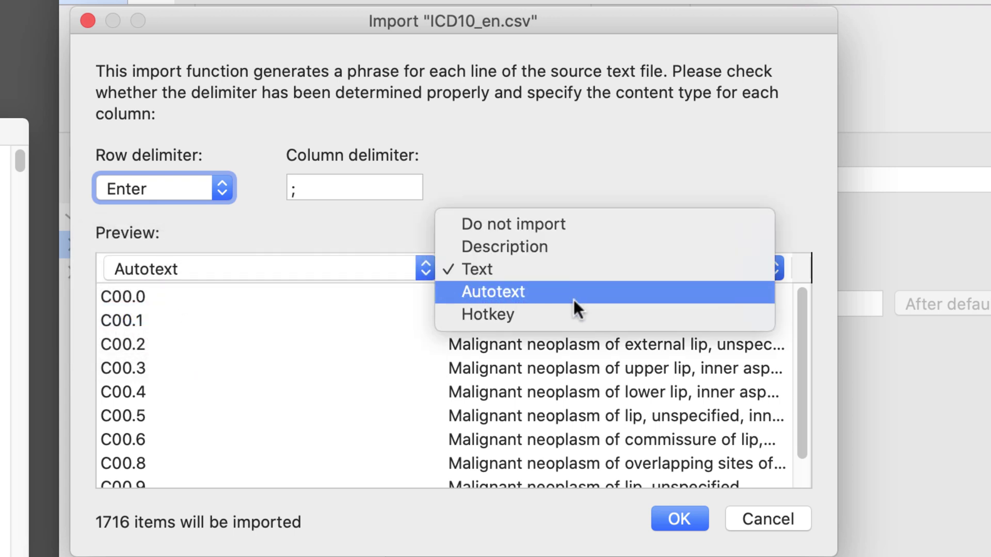
pyautogui.moveTo(578, 276)
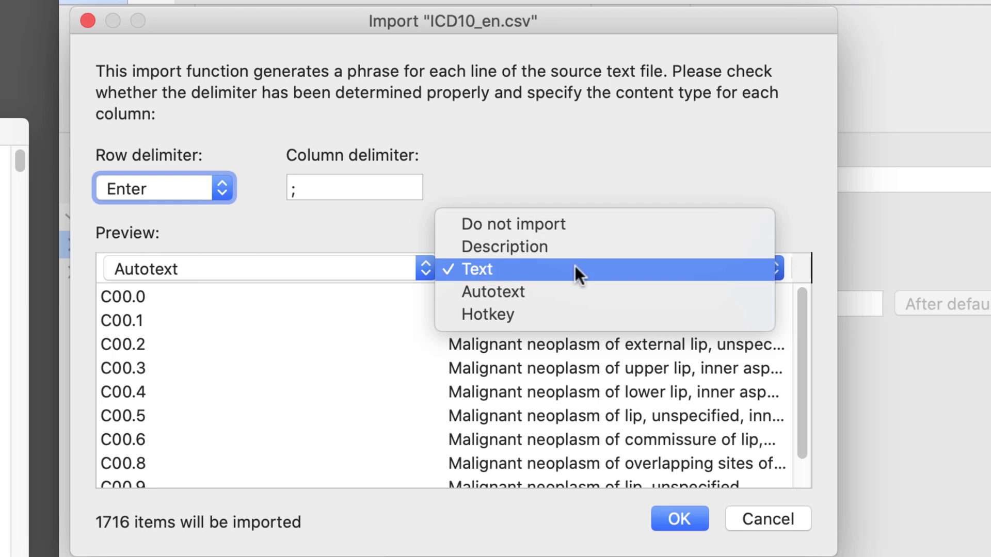
pyautogui.click(476, 268)
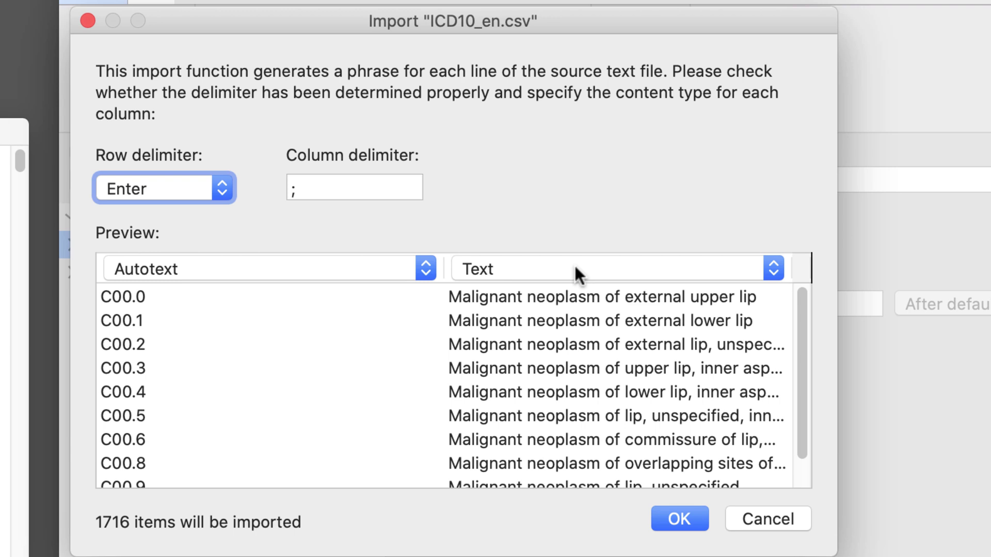
pyautogui.click(679, 519)
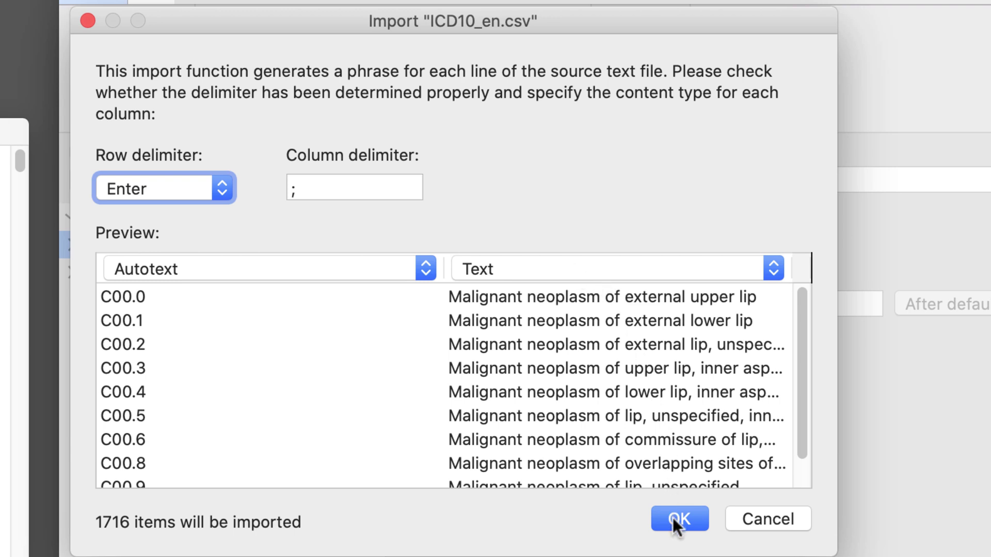
pyautogui.click(679, 518)
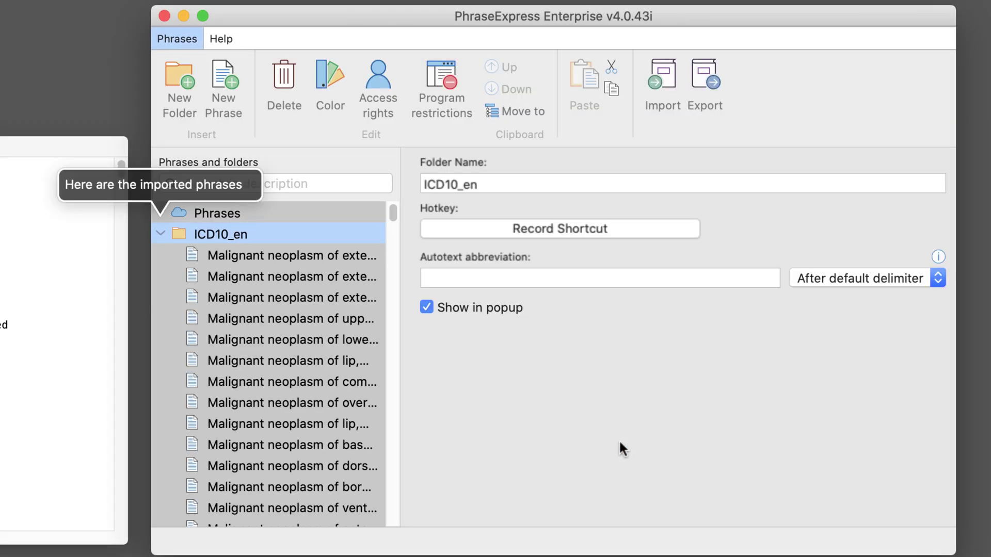
# Open the C00.0 'Malignant neoplasm of external upper lip' phrase
pyautogui.click(291, 256)
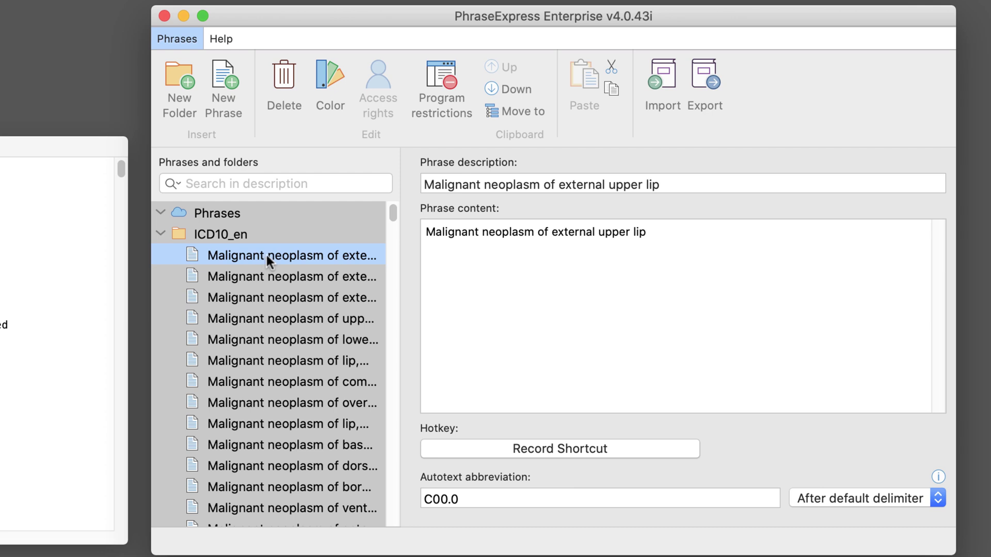
# Browse the C00.2 and C00.1 phrases and scroll the ICD10_en list back to the top
pyautogui.click(291, 298)
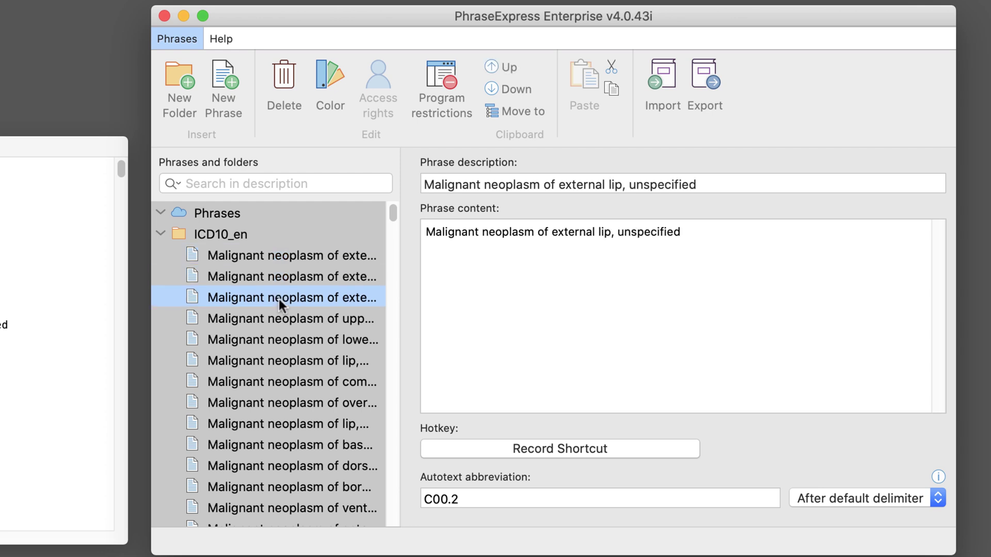
pyautogui.click(291, 276)
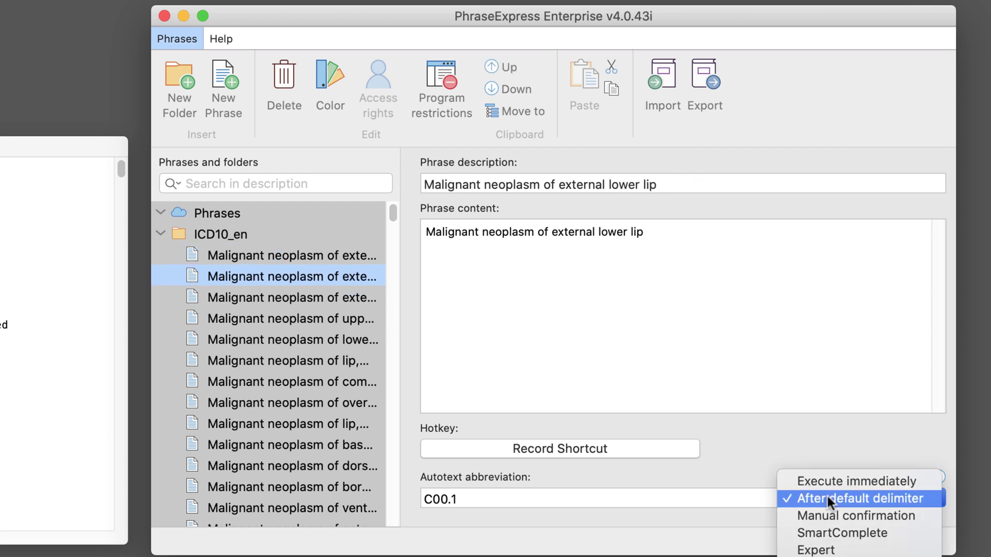
pyautogui.click(856, 499)
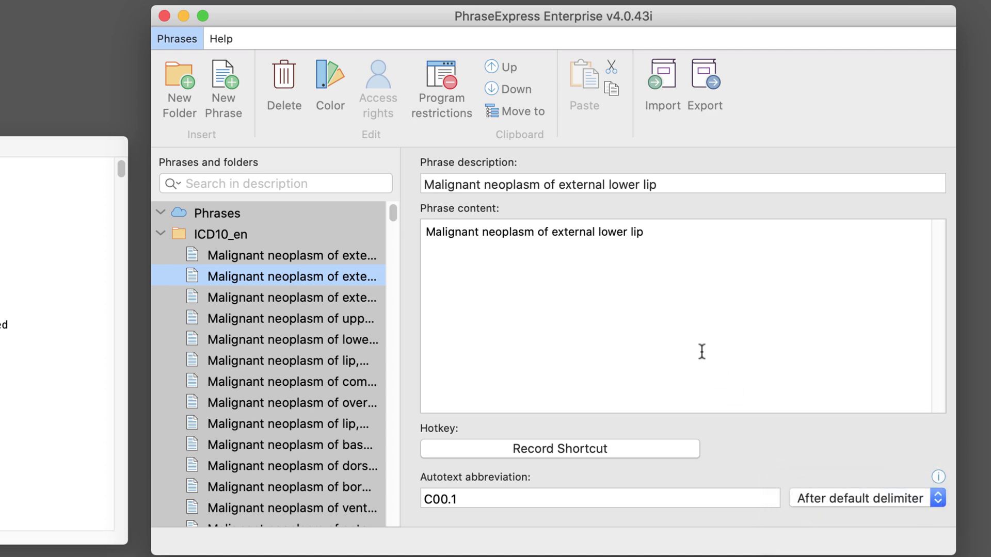
pyautogui.scroll(-3)
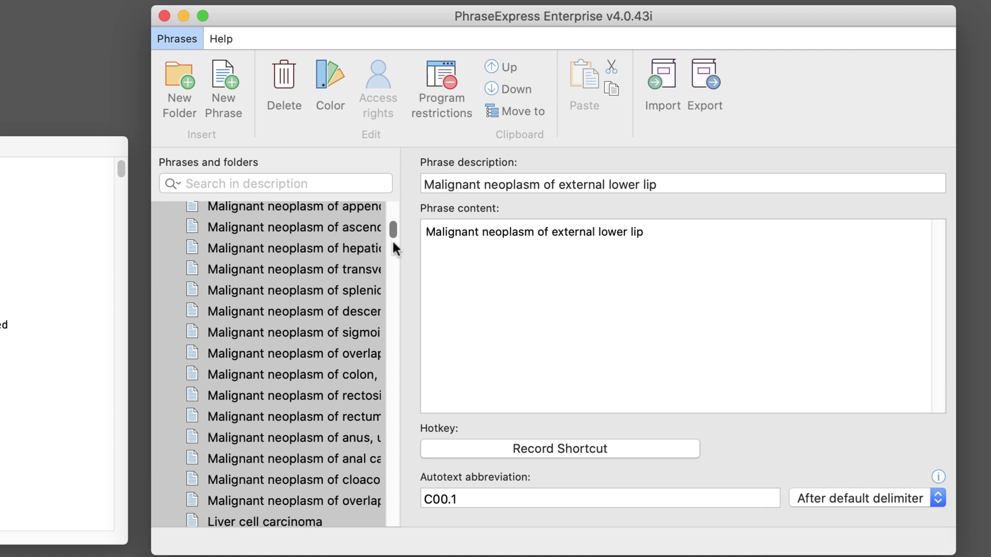
pyautogui.scroll(3)
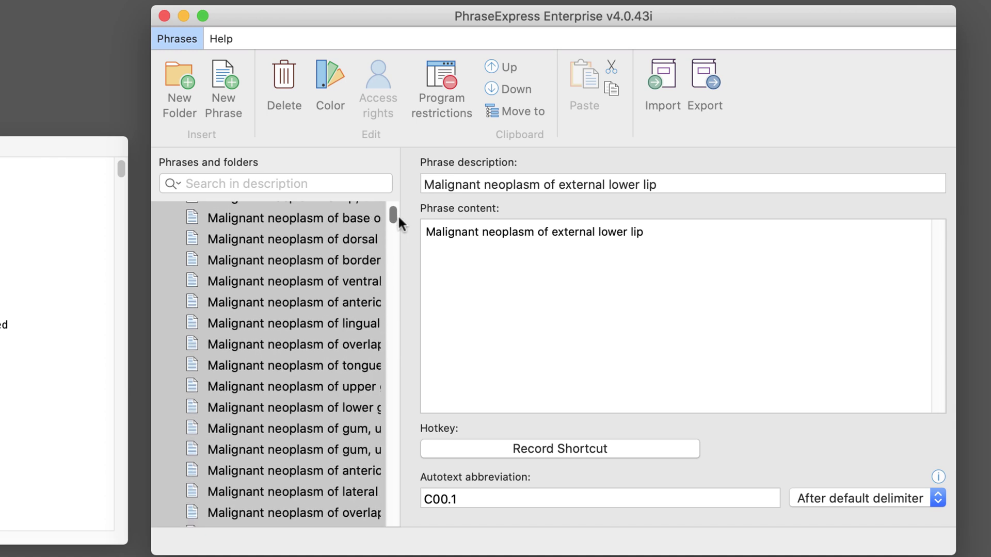
pyautogui.scroll(3)
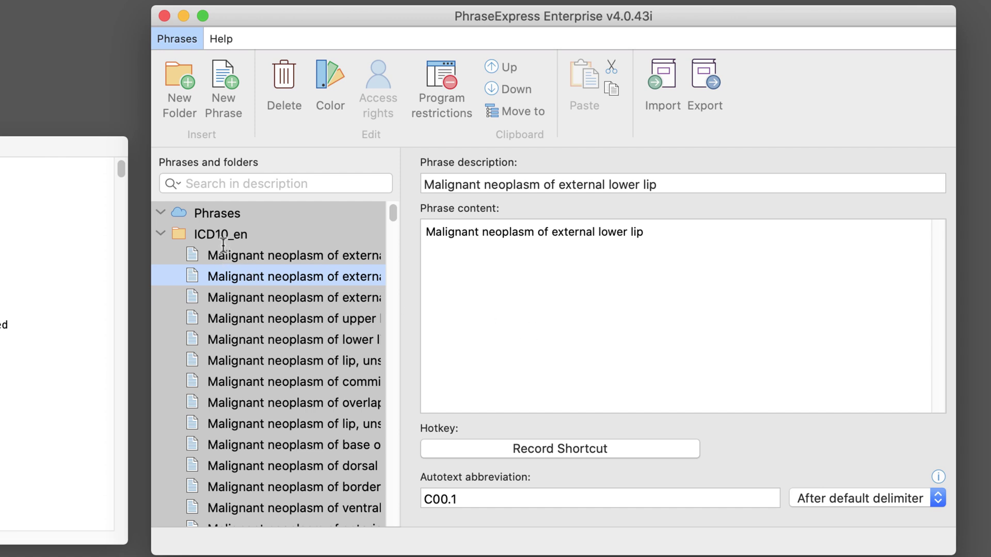
# Set the ICD10_en folder's autotext to Manual confirmation and apply it to all children
pyautogui.click(220, 235)
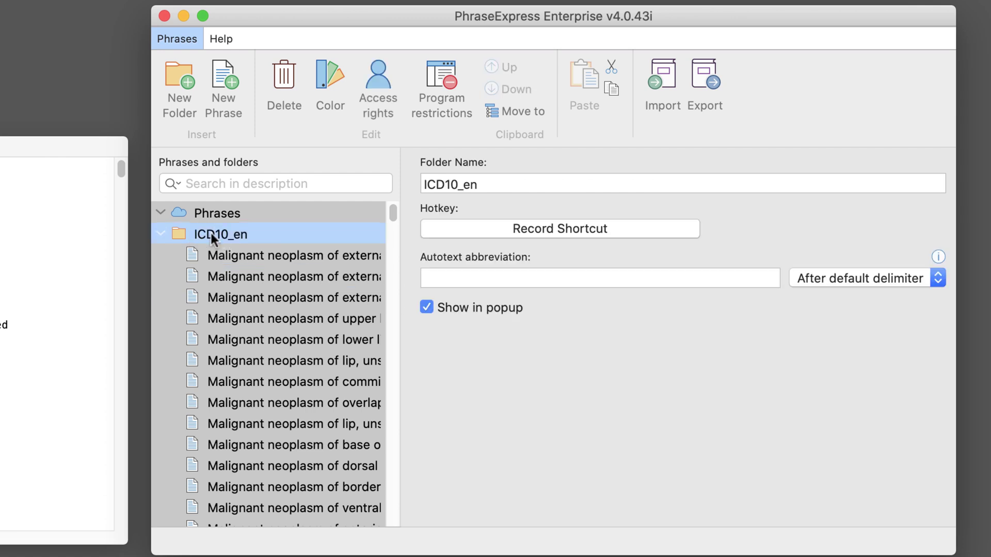
pyautogui.click(937, 278)
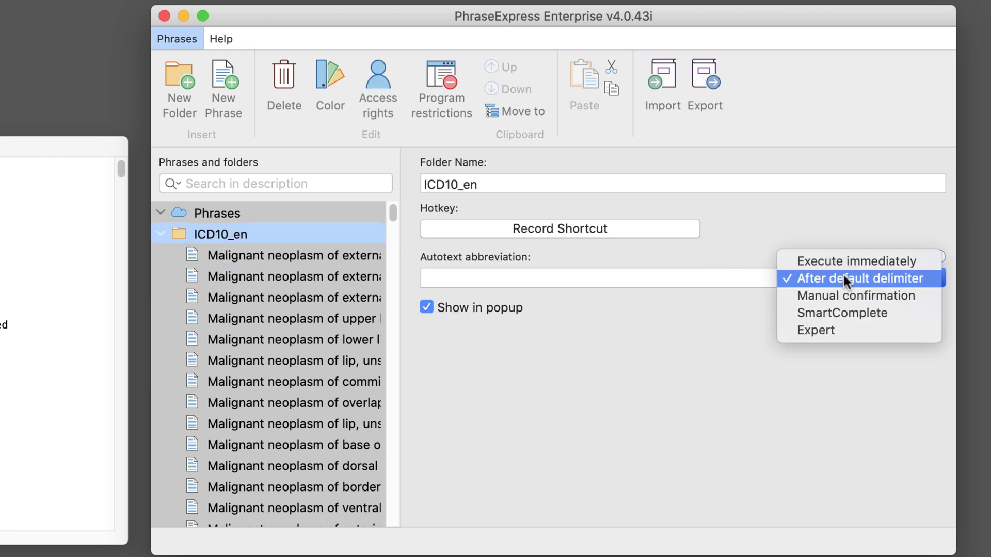
pyautogui.moveTo(856, 296)
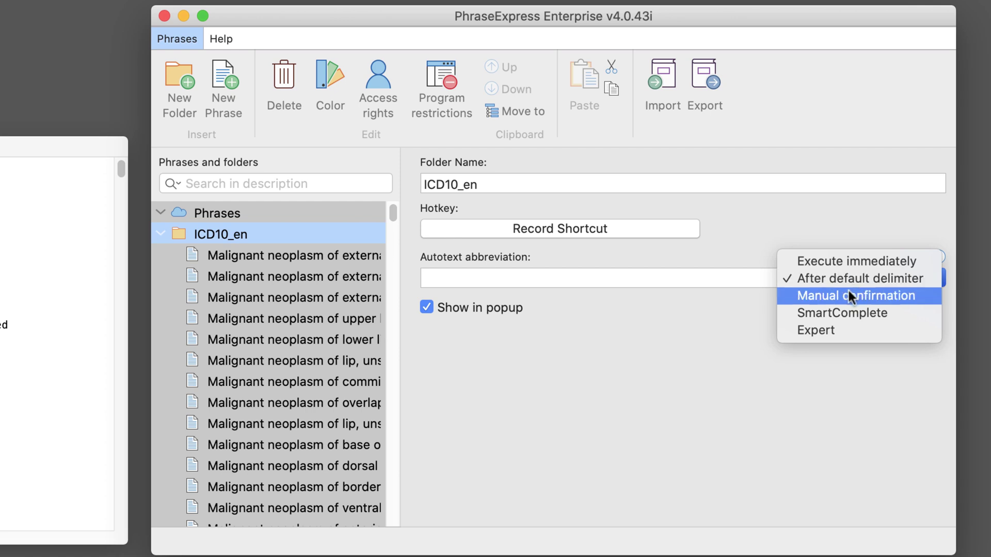
pyautogui.click(856, 296)
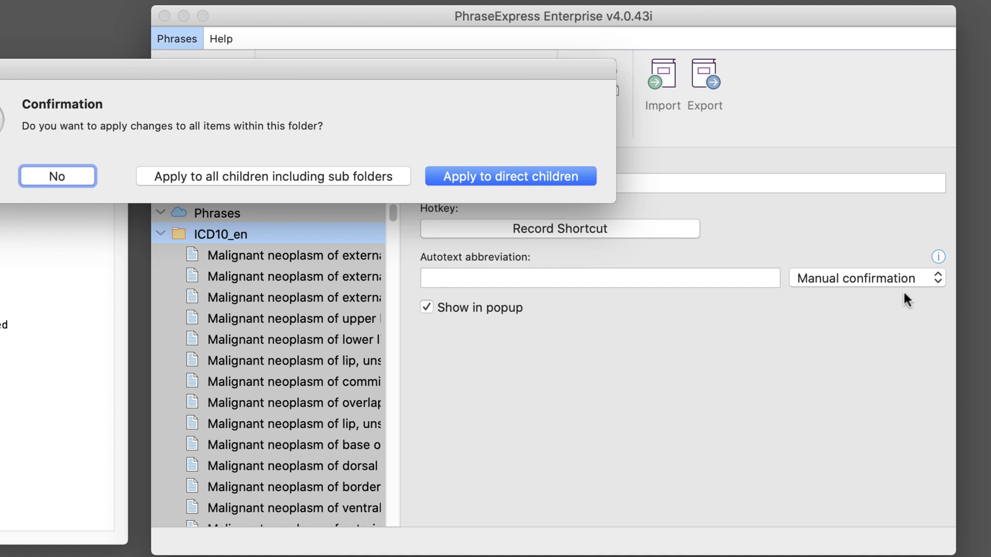
pyautogui.moveTo(311, 187)
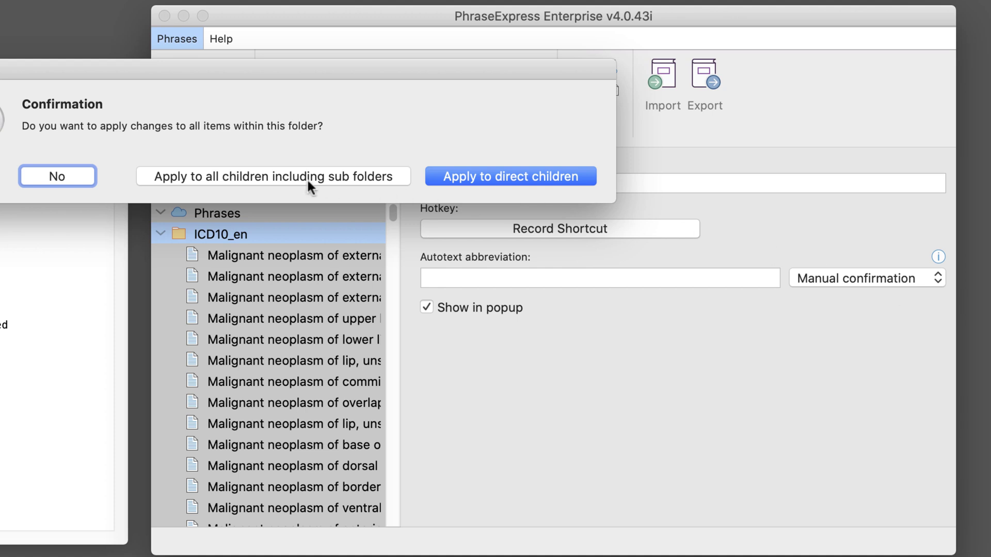
pyautogui.click(274, 176)
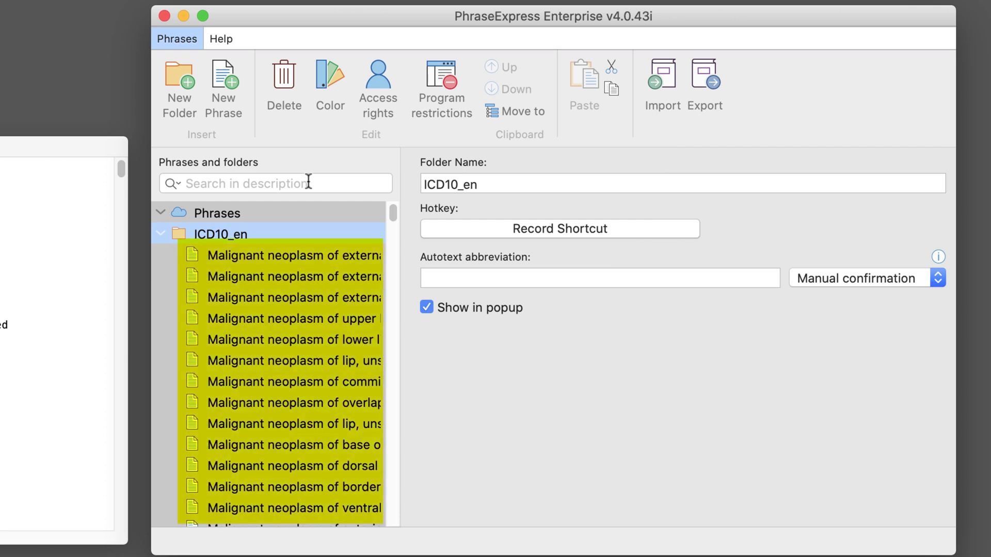
pyautogui.click(221, 234)
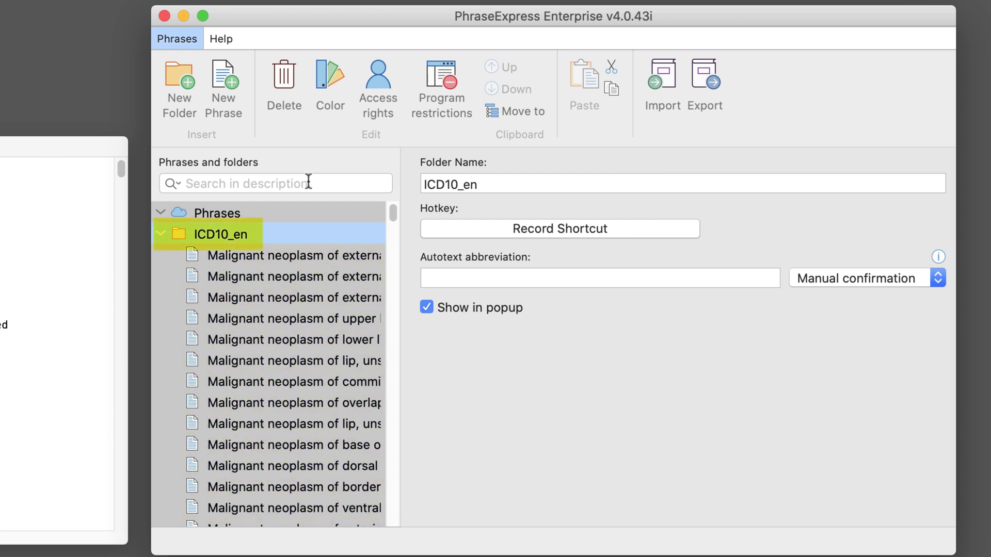